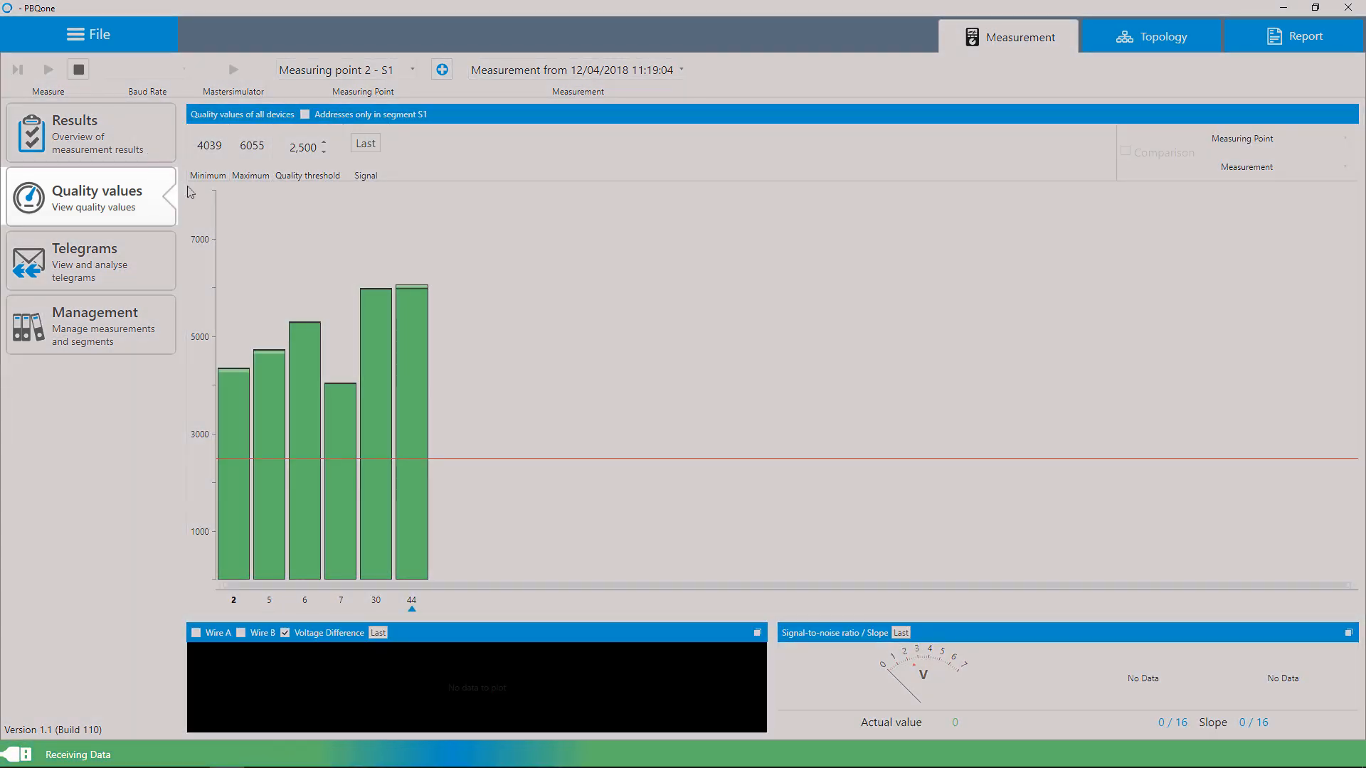
Start a live measurement and enlarge the signal-to-noise/slope gauge reading 6.55 for device 44.
click(341, 392)
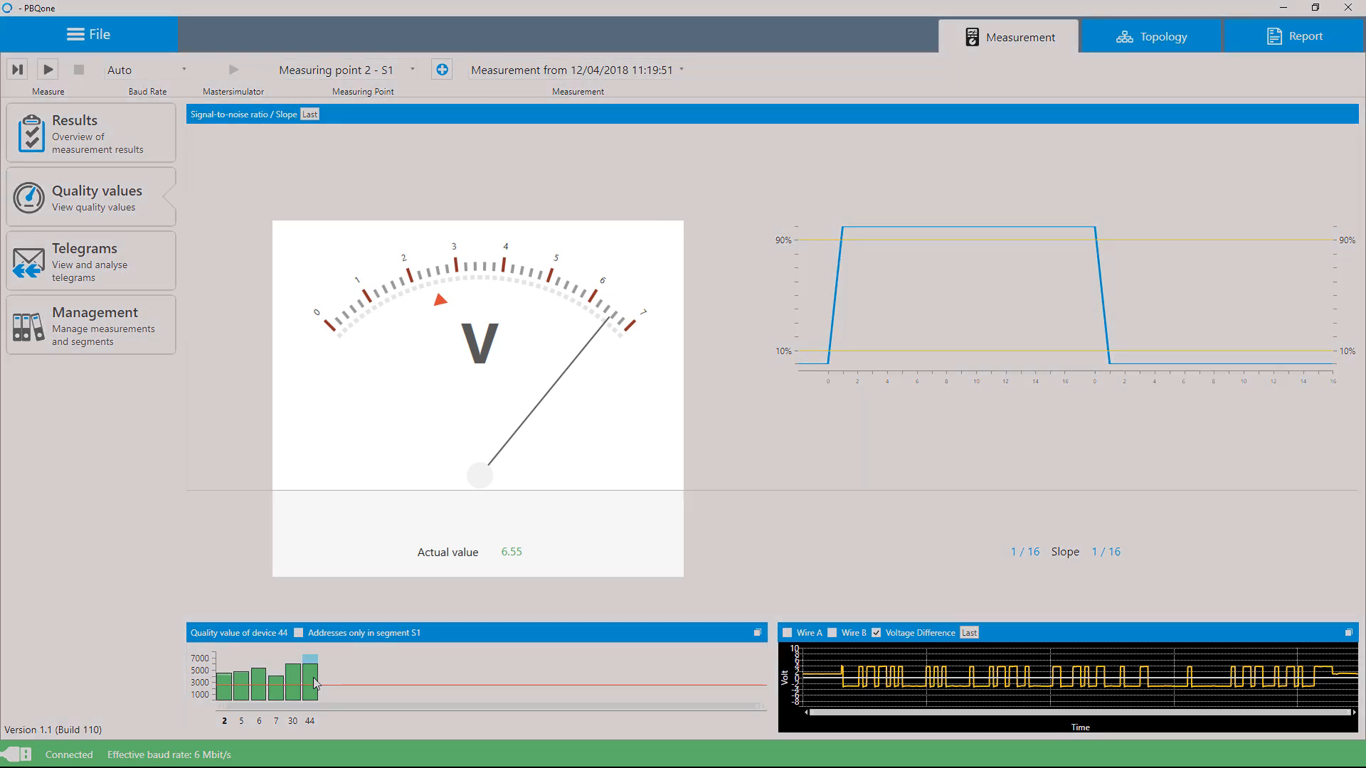
click(91, 260)
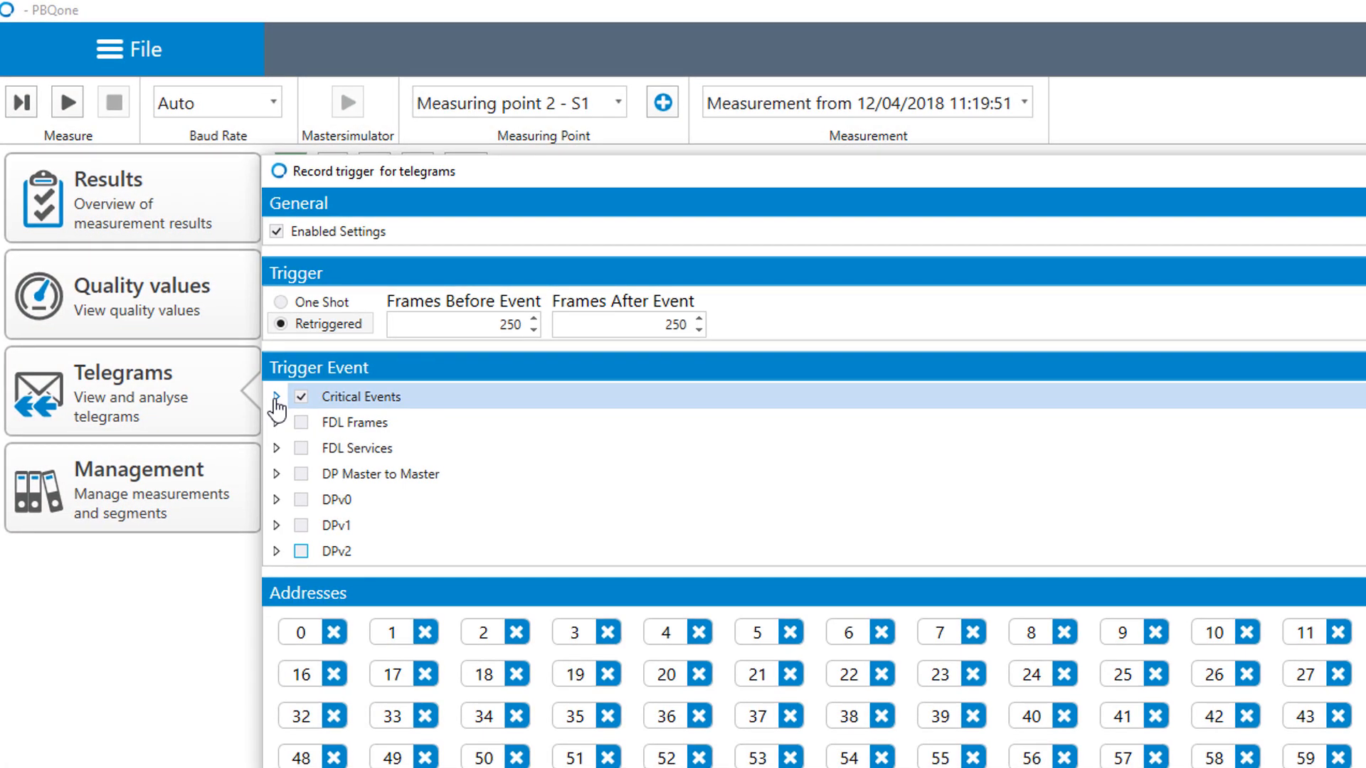